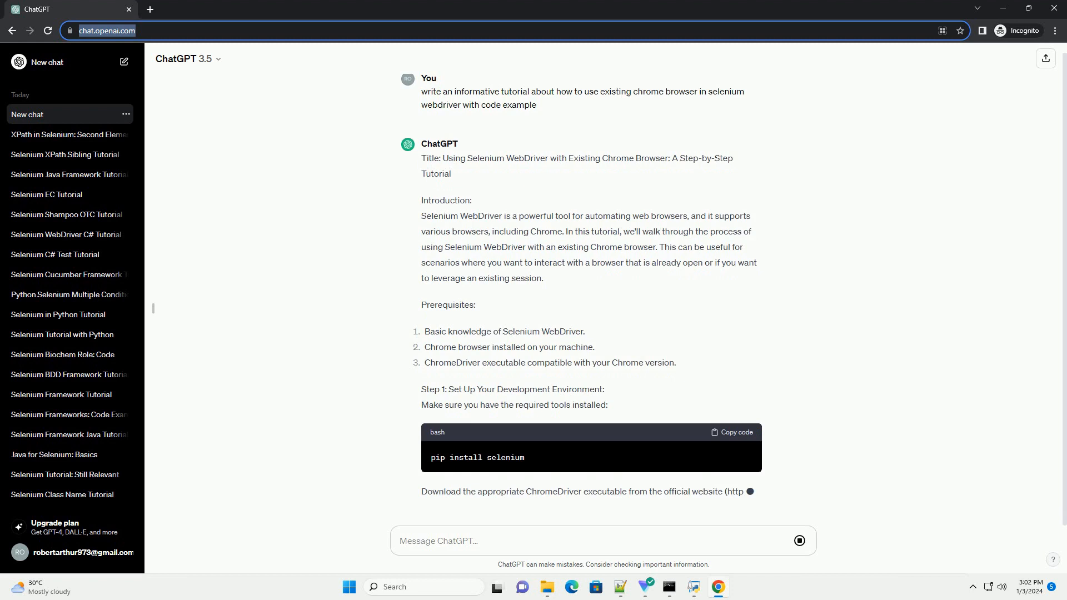
scroll(down, 3)
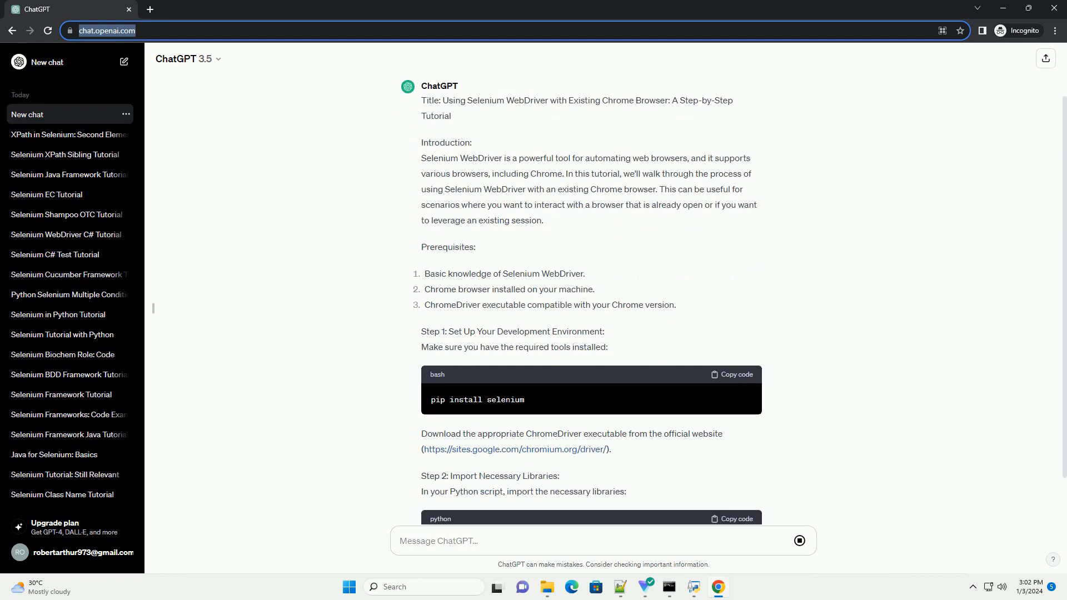
scroll(down, 3)
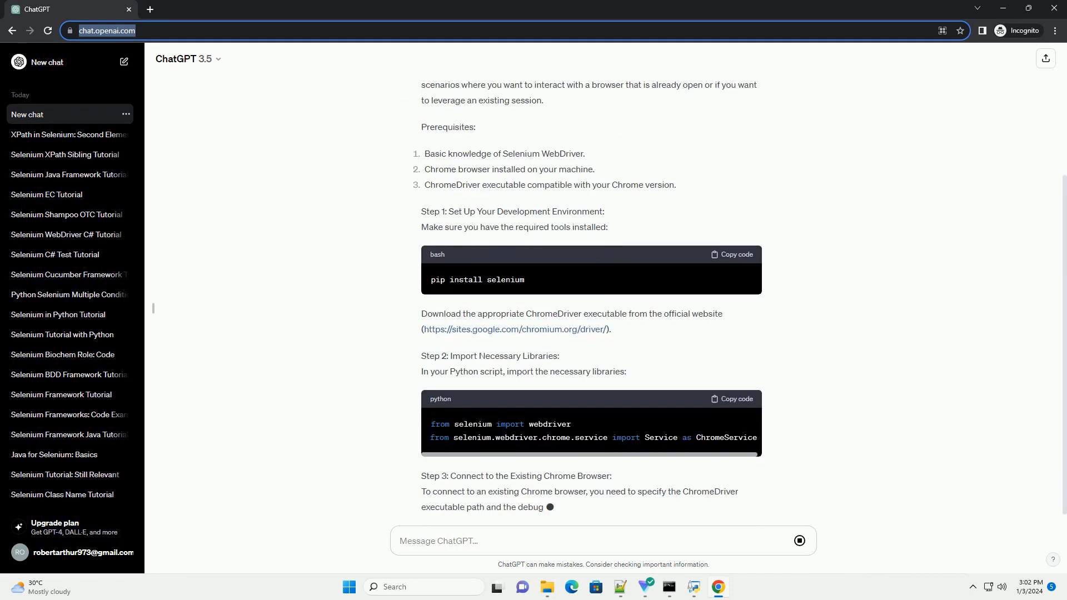
scroll(down, 3)
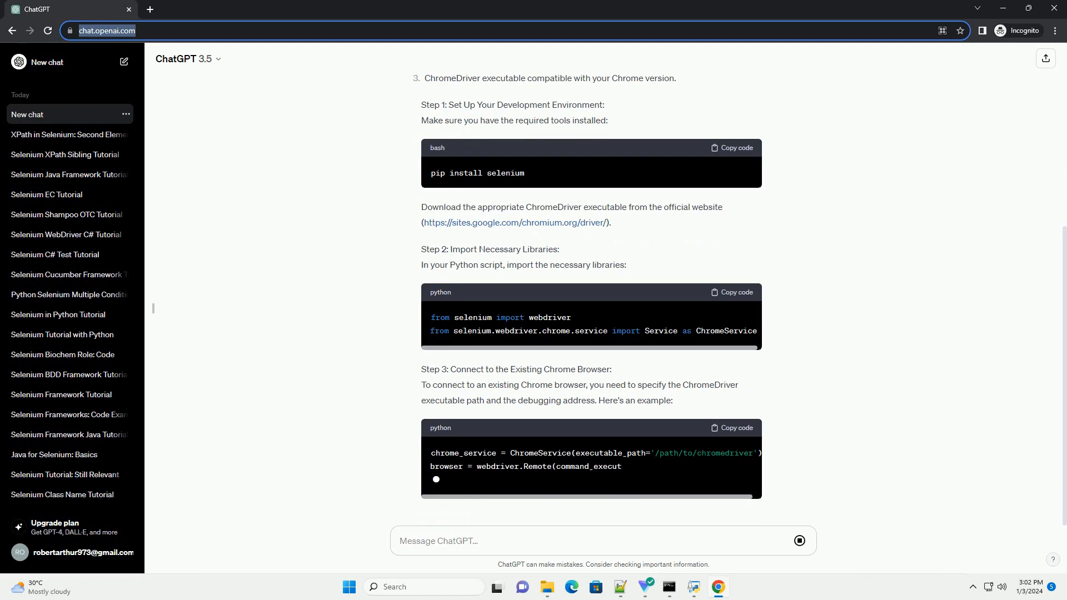
scroll(down, 3)
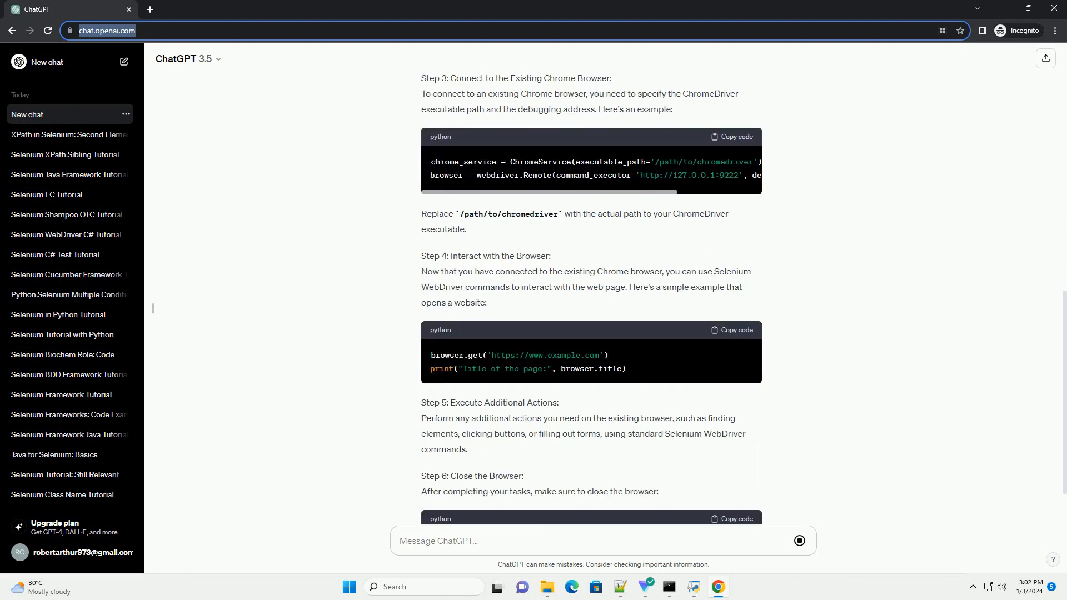
scroll(down, 3)
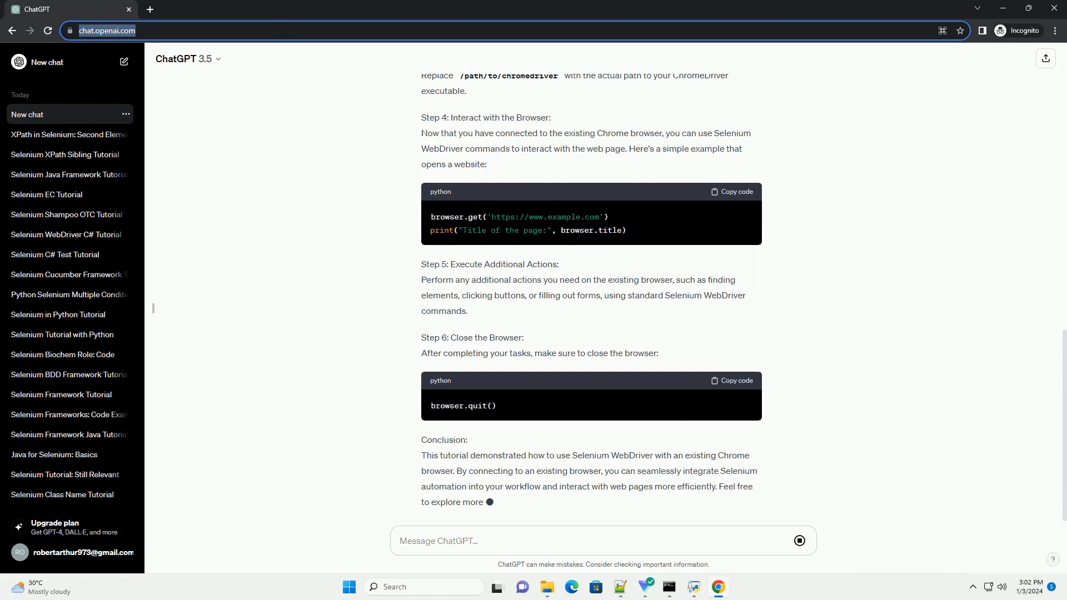